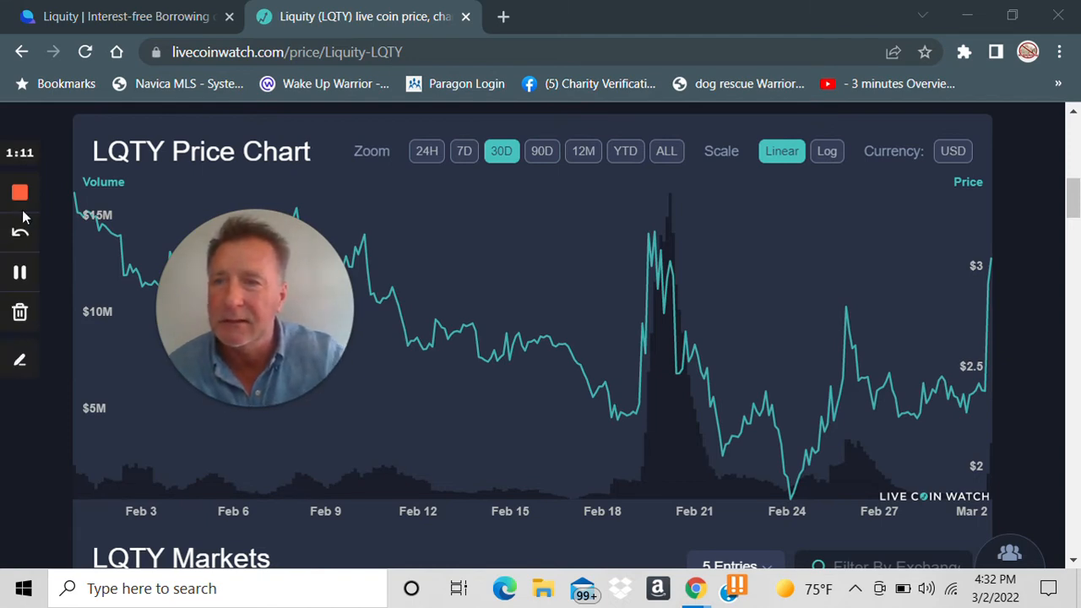
mouse_move(19, 360)
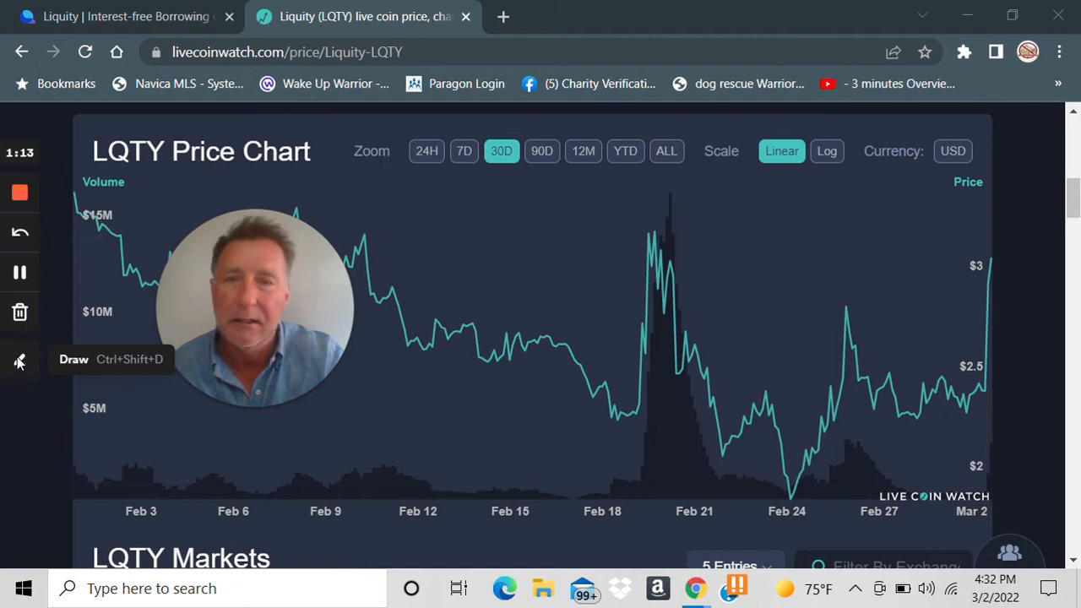
Enable the red drawing pen and mark the latest price and the Feb 20 peak
left_click(20, 361)
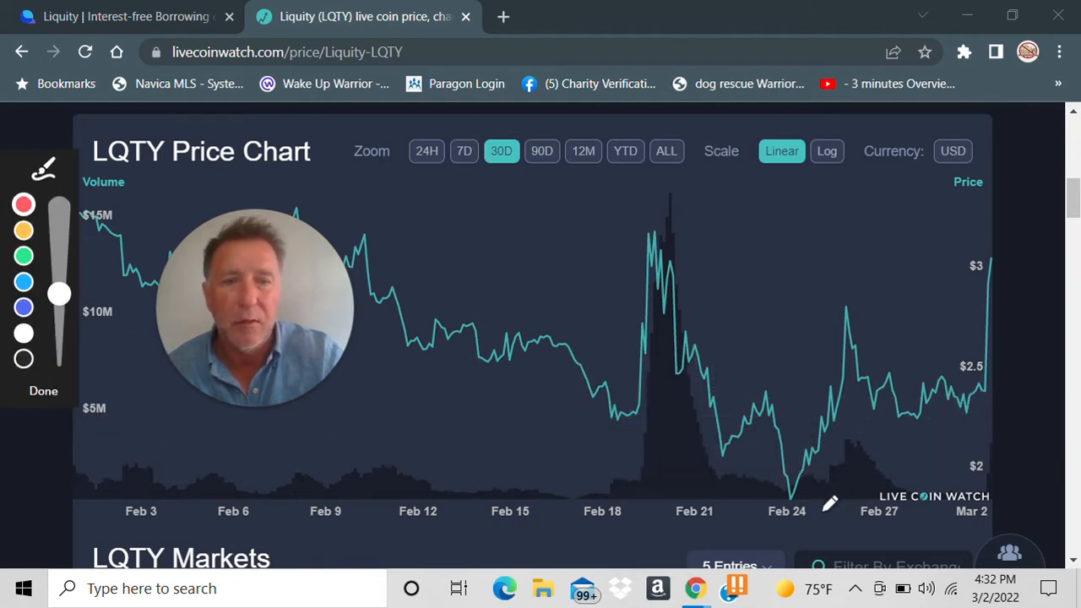
mouse_move(948, 445)
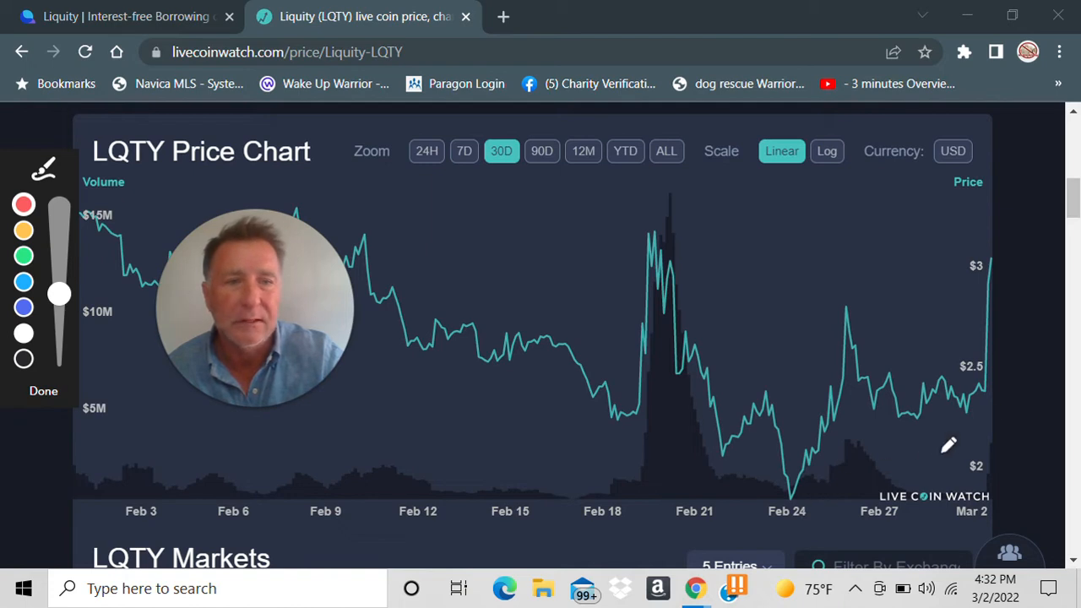
mouse_move(996, 383)
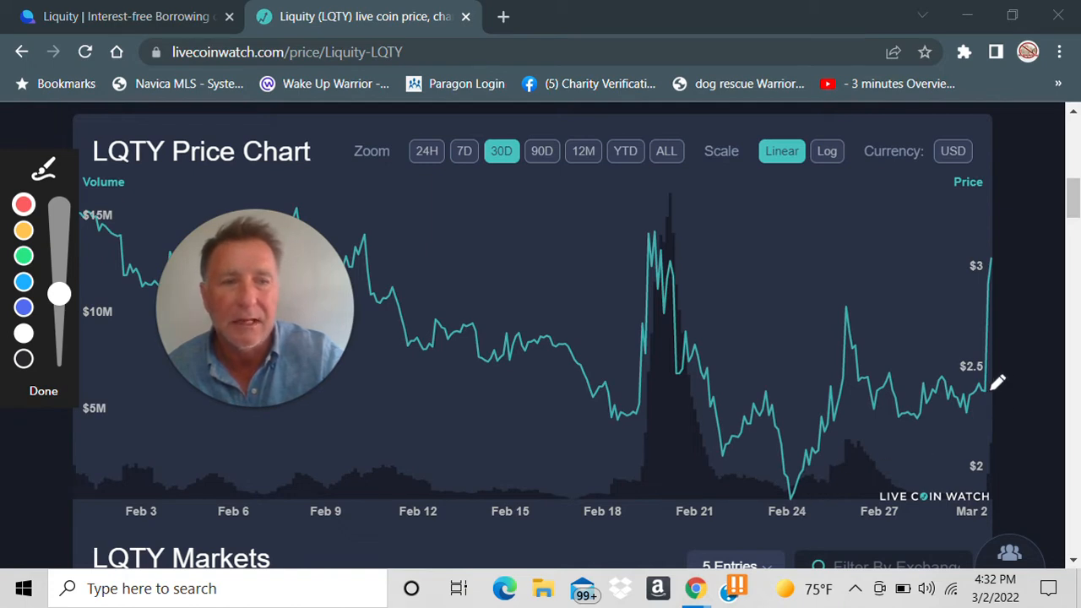
left_click_drag(989, 388, 989, 325)
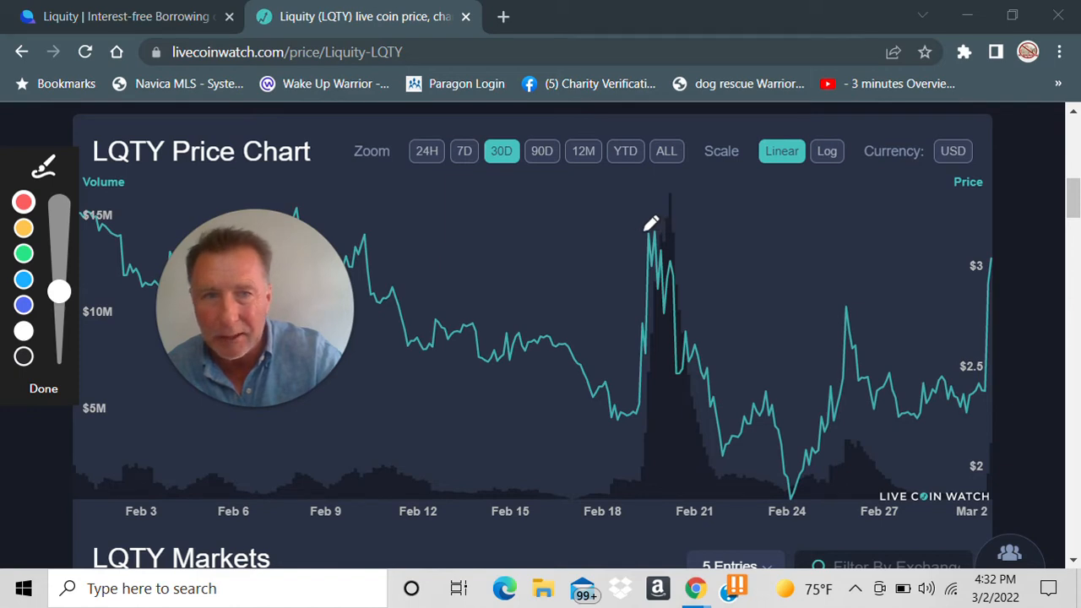
left_click_drag(638, 234, 667, 230)
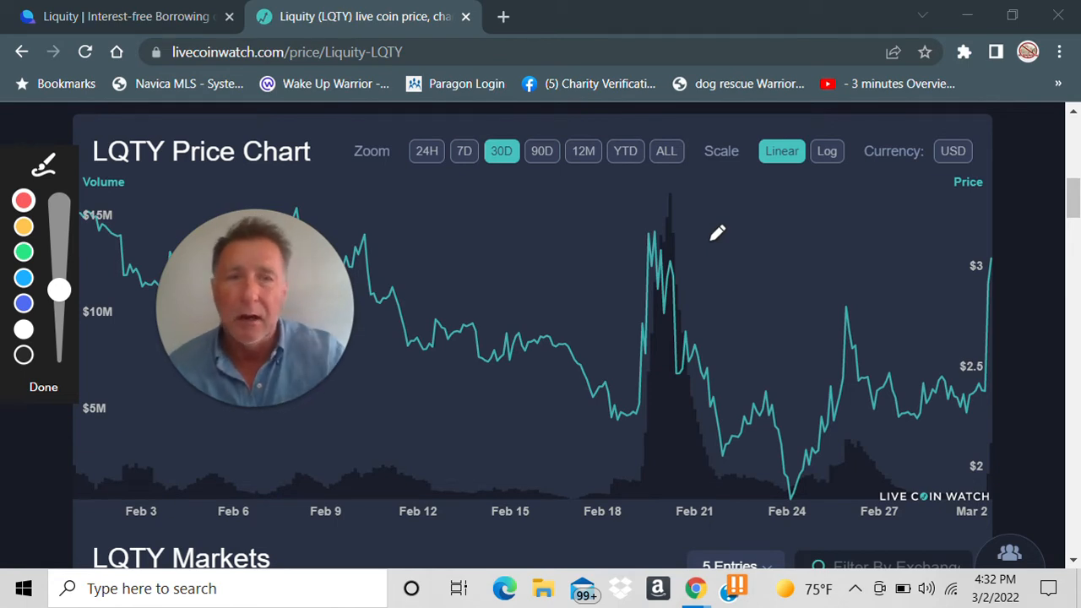
mouse_move(1004, 248)
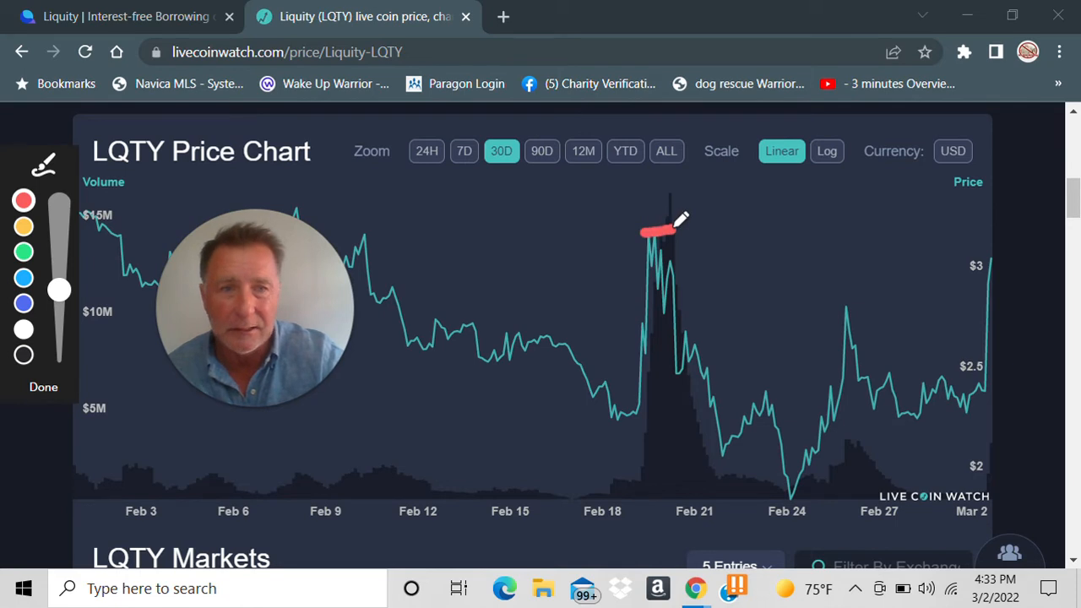
mouse_move(988, 243)
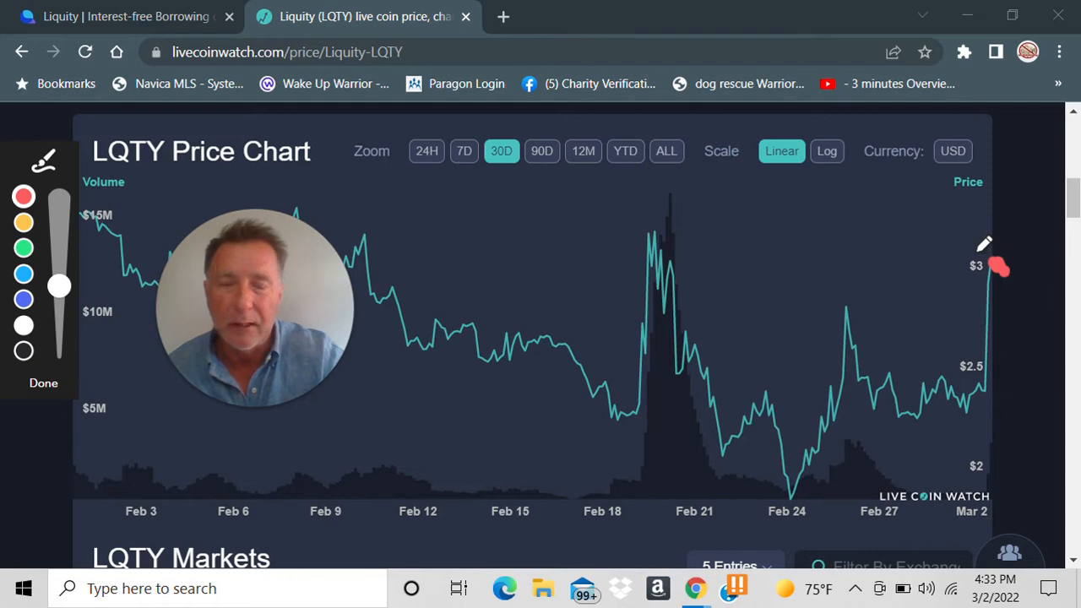
mouse_move(1001, 257)
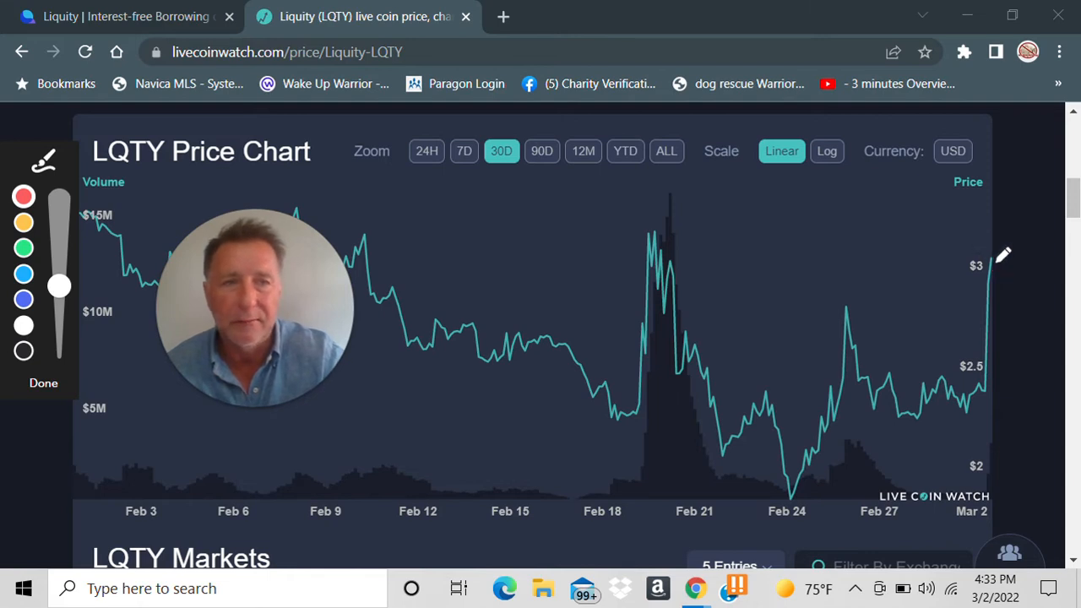
Add red marks at the near-$3 endpoint and the Feb 20 peak
left_click_drag(992, 271, 1025, 292)
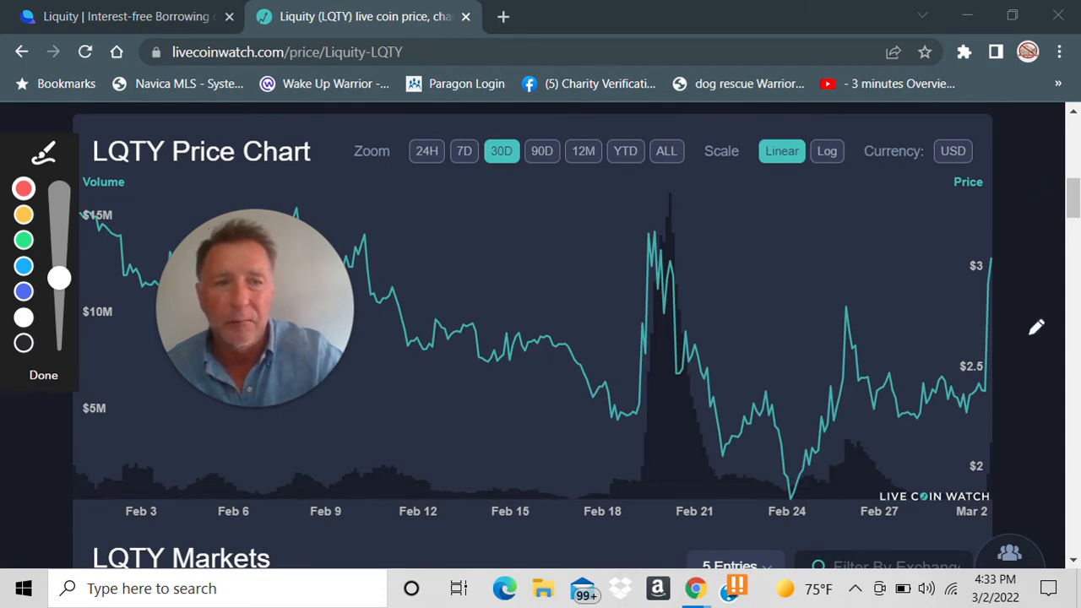
mouse_move(680, 213)
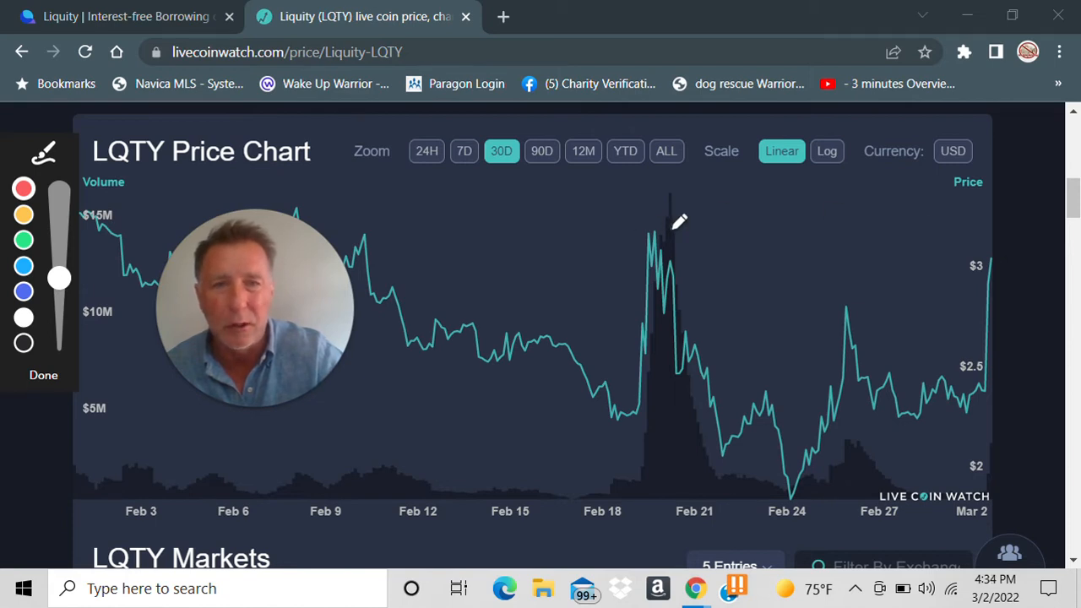
left_click_drag(612, 228, 662, 228)
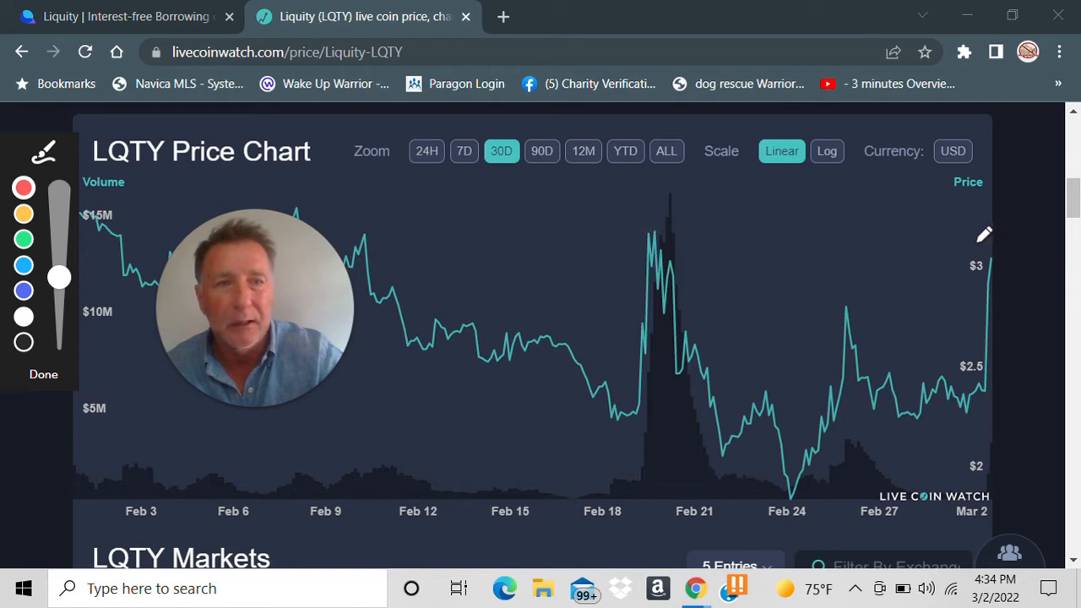
left_click_drag(971, 243, 1035, 243)
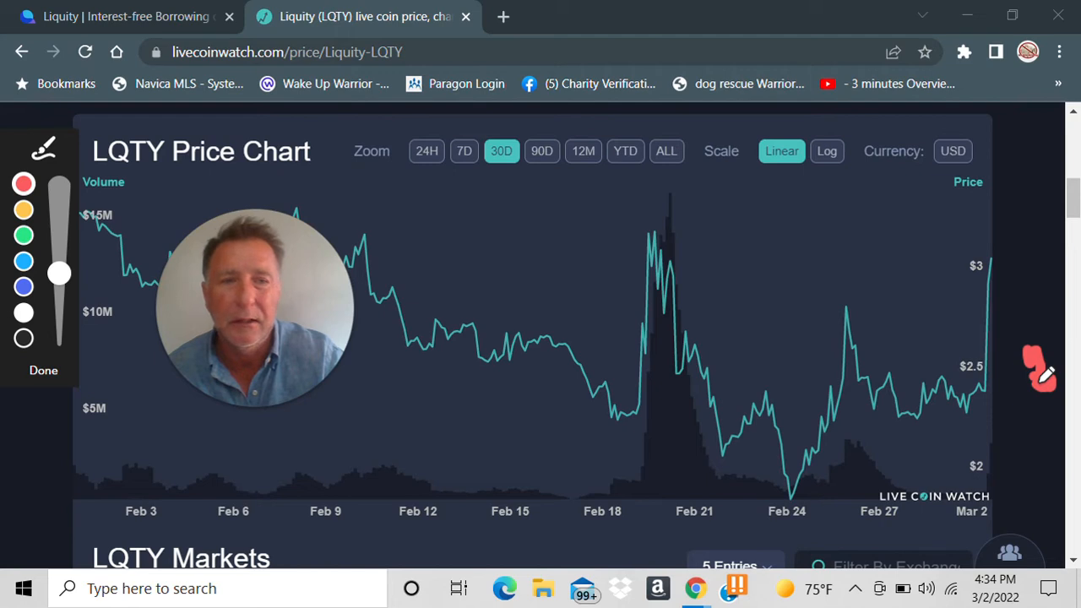
mouse_move(1047, 374)
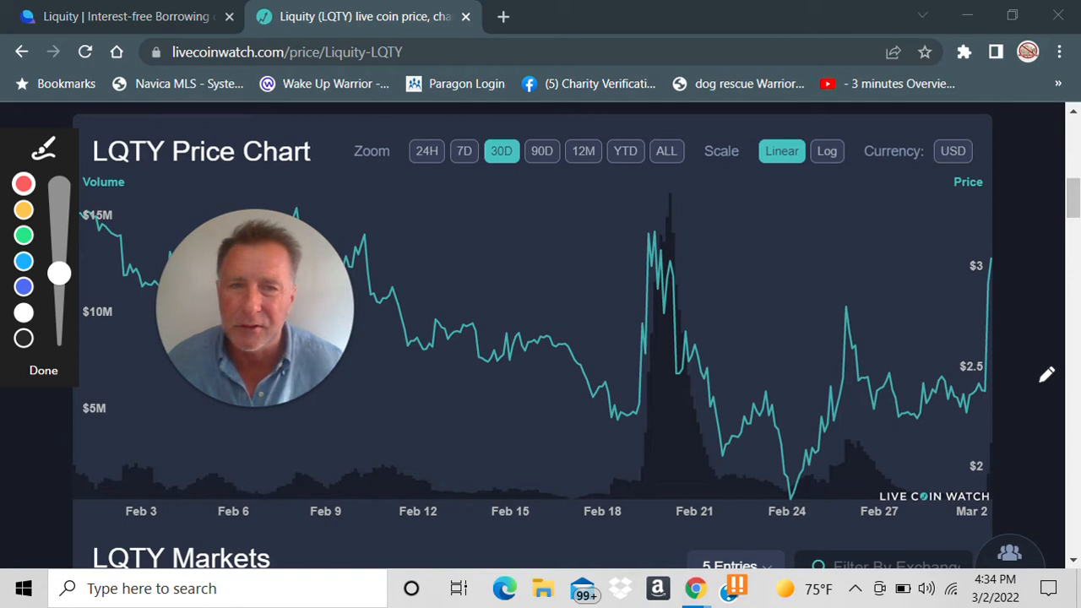
mouse_move(704, 422)
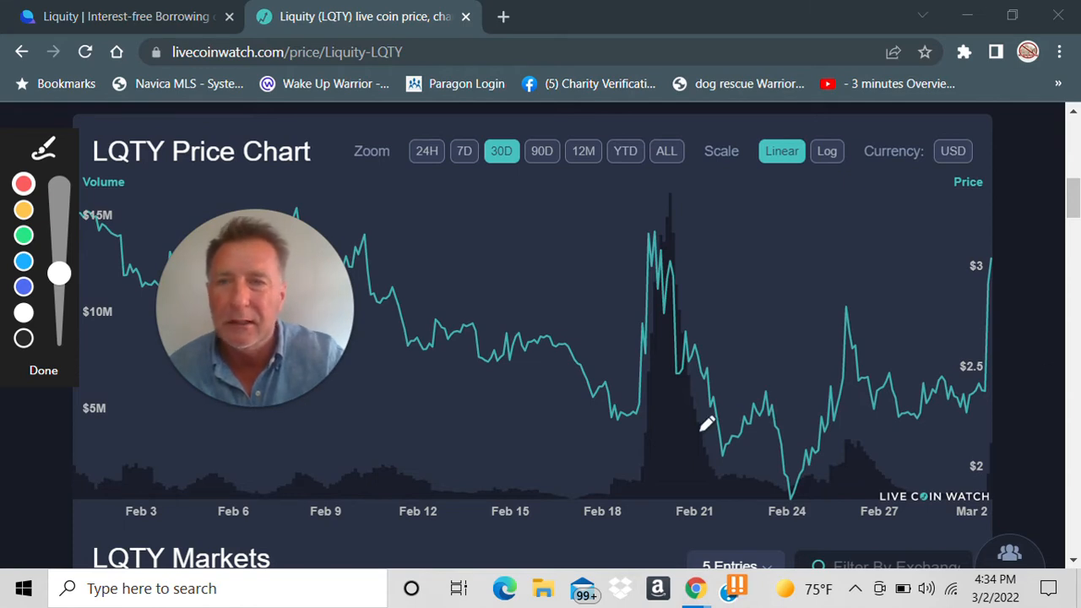
mouse_move(650, 410)
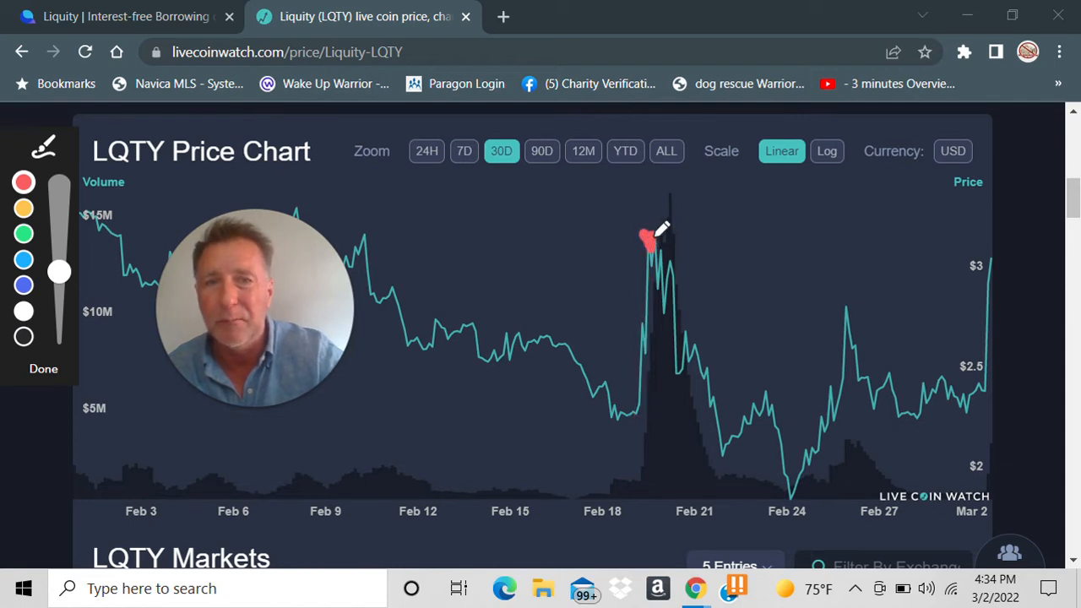
Trace the drop to the Feb 24 low, the rally after it, and underline the $3 close
left_click_drag(646, 237, 688, 372)
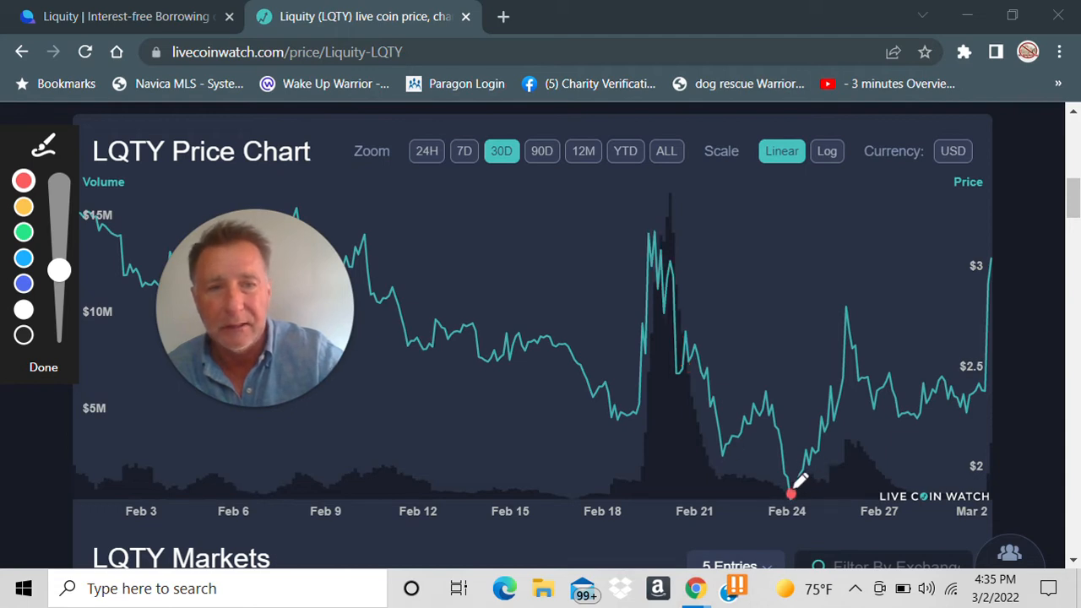
left_click_drag(789, 494, 861, 304)
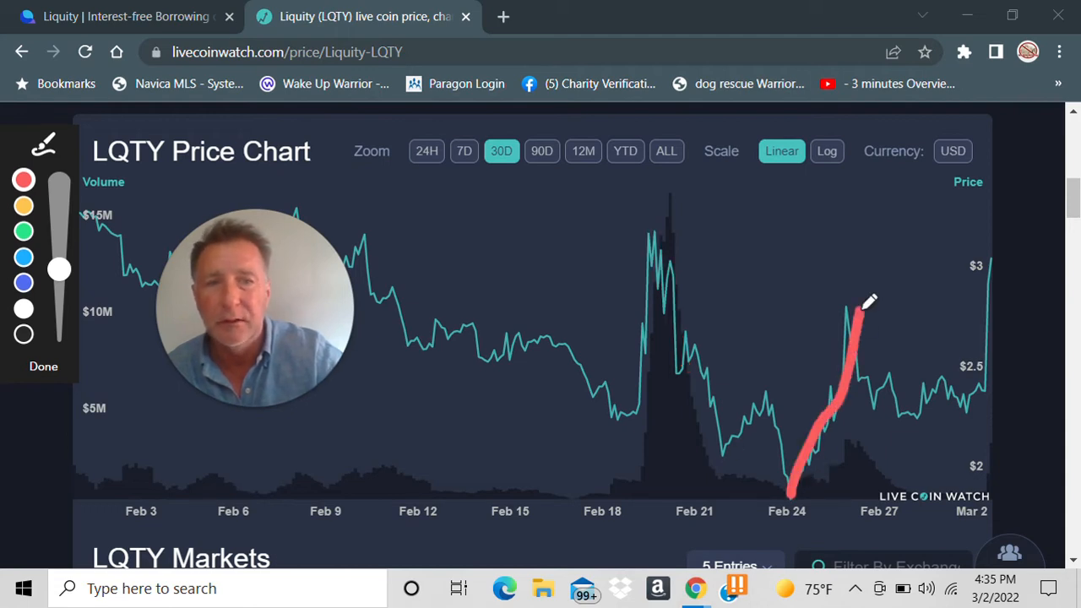
left_click_drag(857, 308, 891, 380)
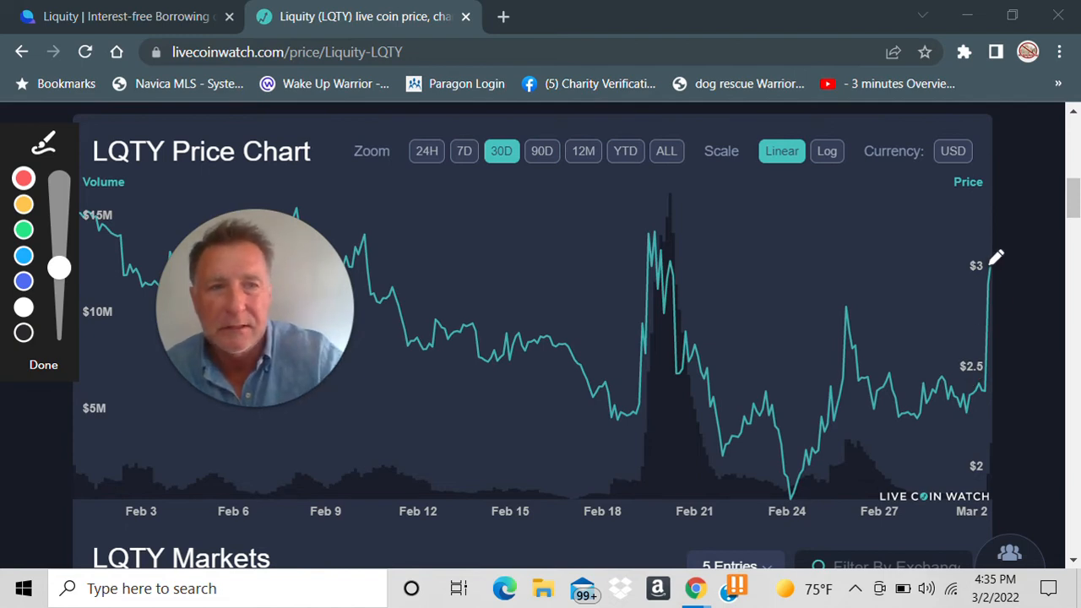
left_click_drag(979, 255, 1009, 255)
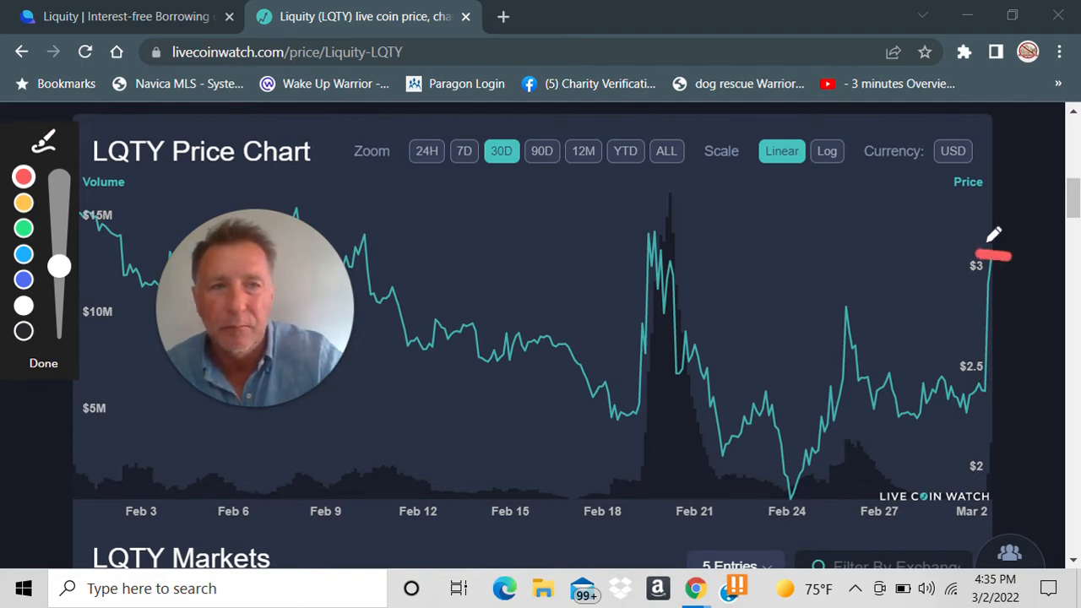
left_click_drag(996, 253, 996, 237)
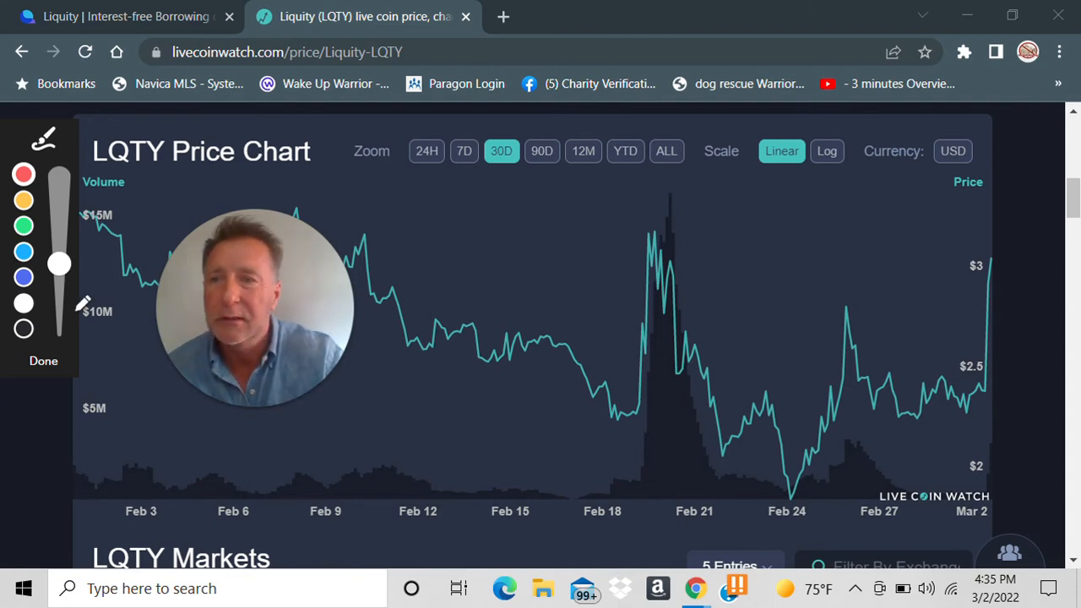
Finish drawing and switch to the Liquity homepage tab
left_click(44, 360)
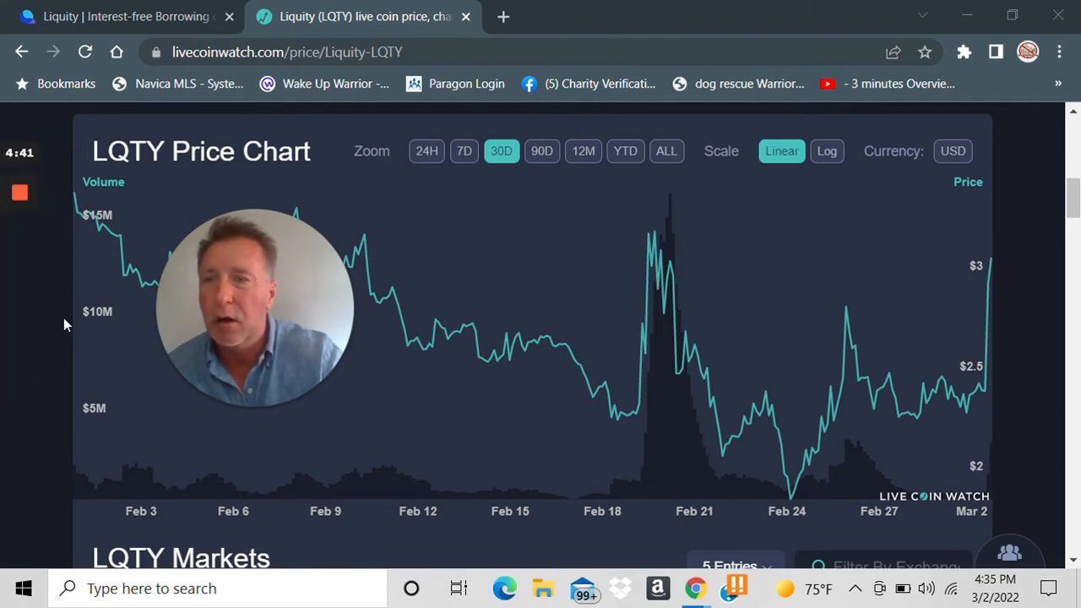
left_click(110, 16)
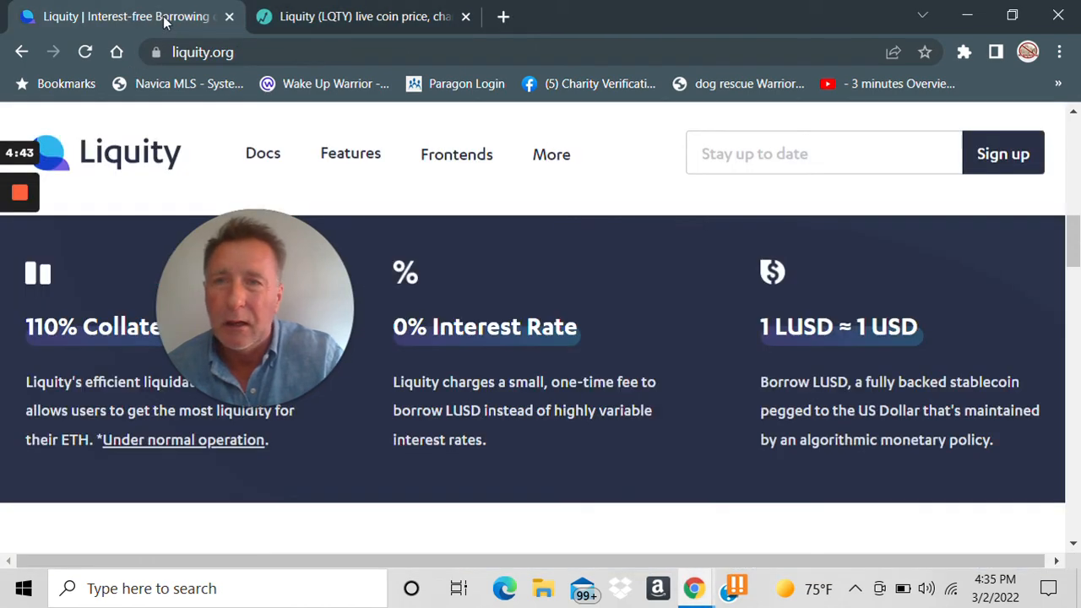